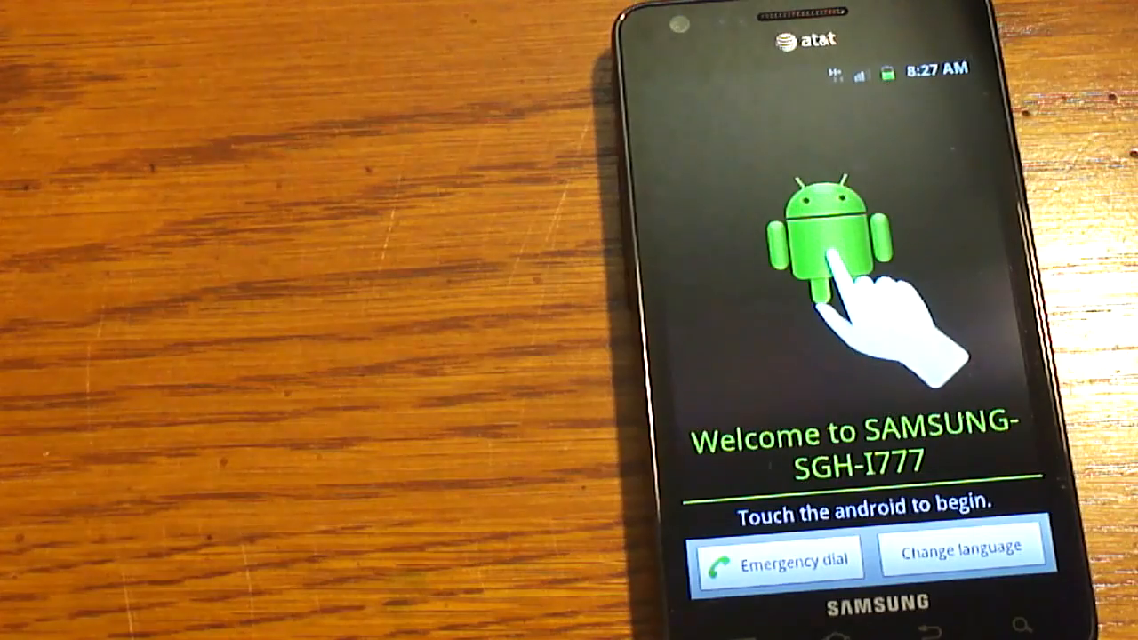
Begin setup from the Android welcome screen, advancing to the Google Account step.
left_click(827, 258)
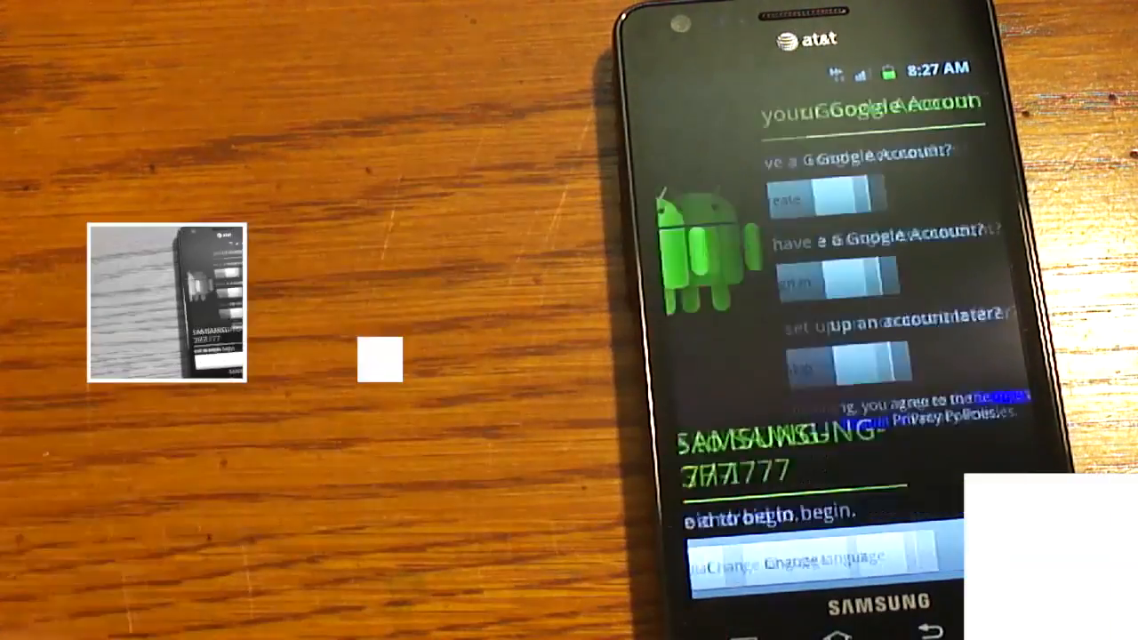